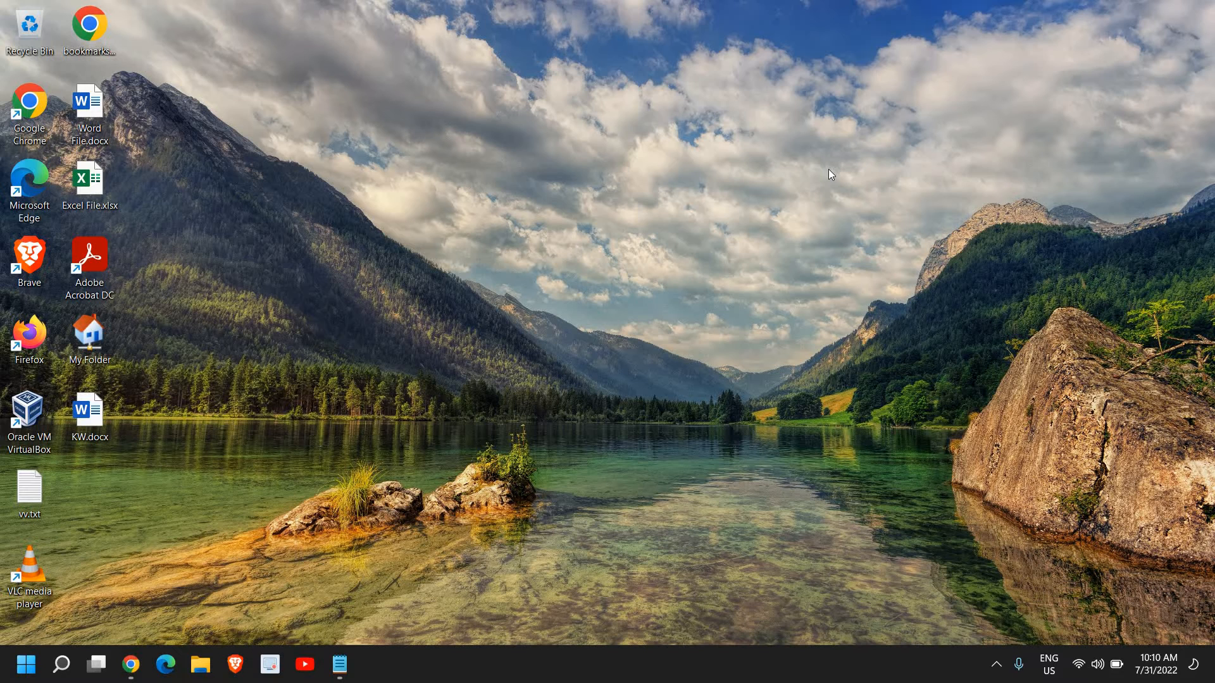
{"action": "mouse_move", "coordinate": [824, 172]}
{"action": "type", "text": "cmd"}
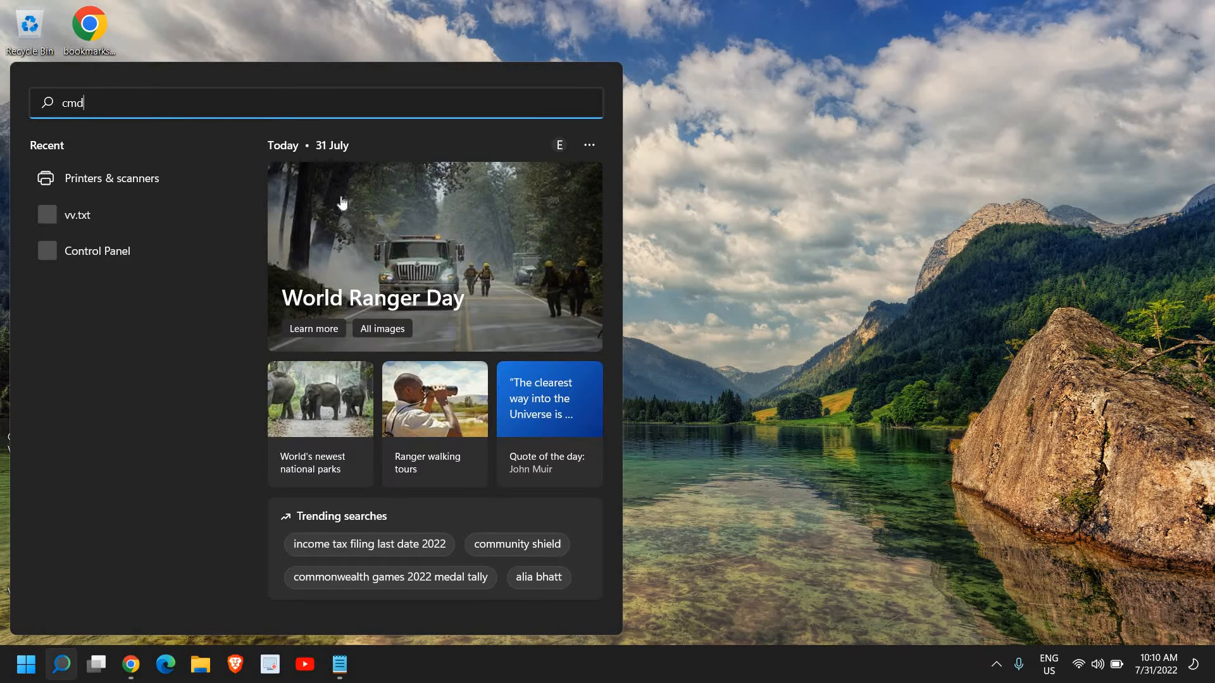
{"action": "mouse_move", "coordinate": [540, 146]}
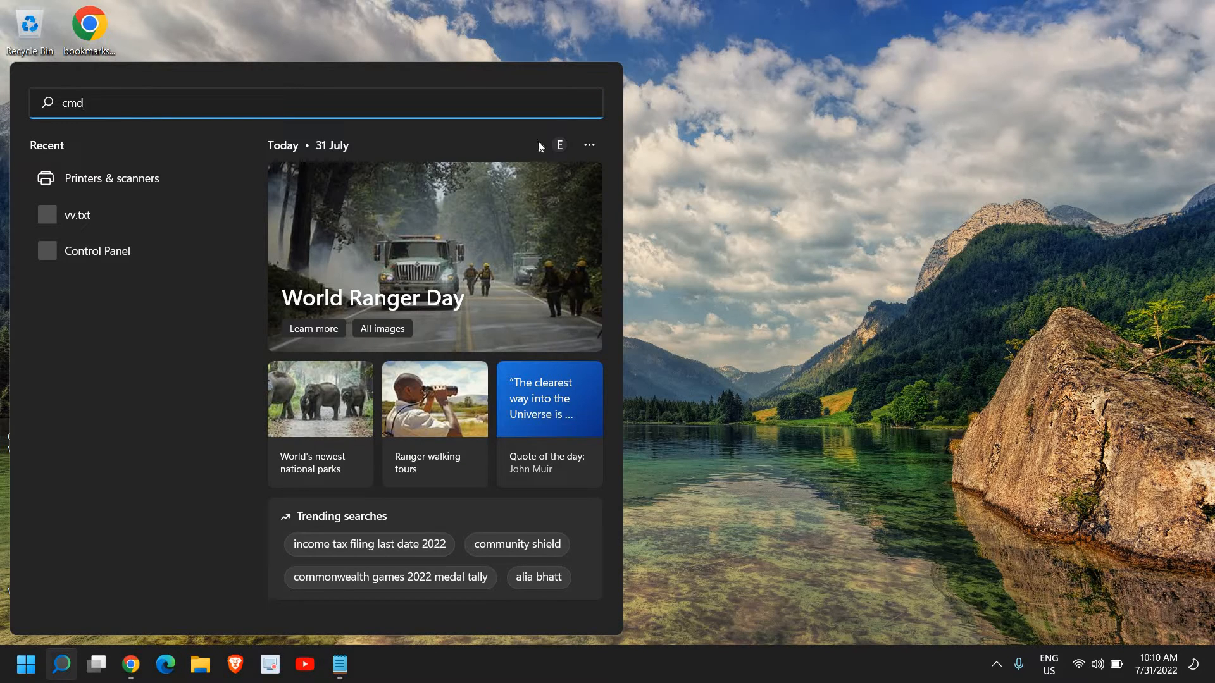
{"action": "mouse_move", "coordinate": [662, 259]}
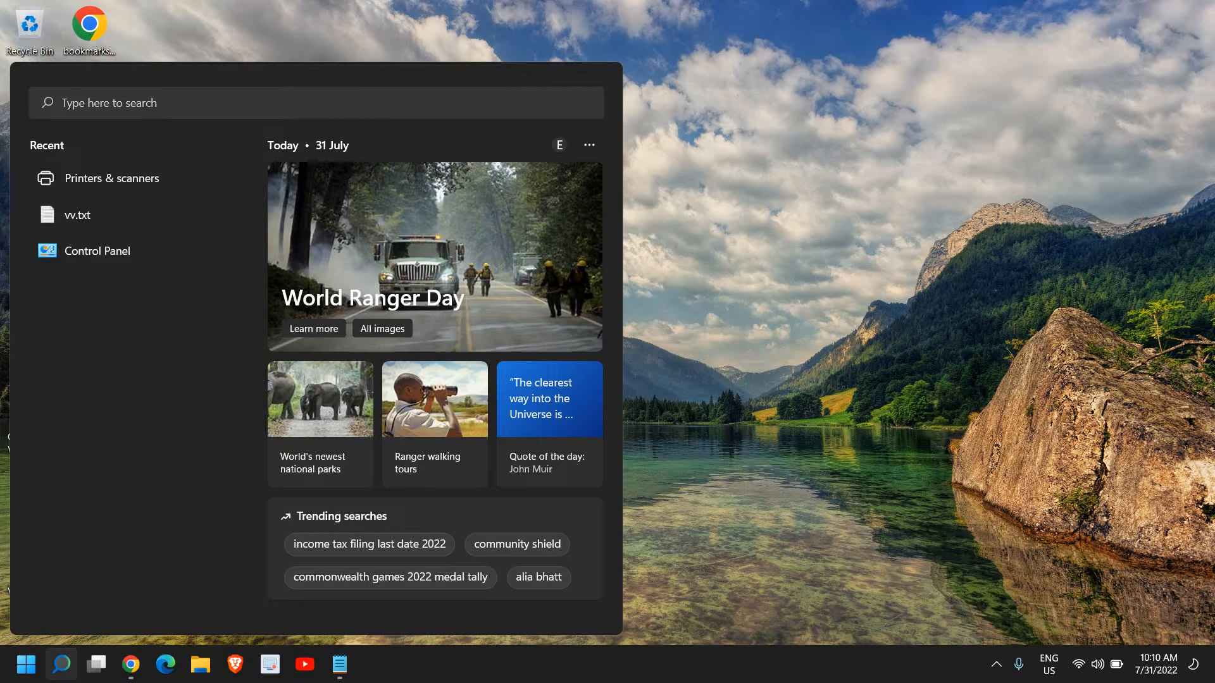
Search for 'cmd' in Windows Search to find Command Prompt.
{"action": "type", "text": "cmd"}
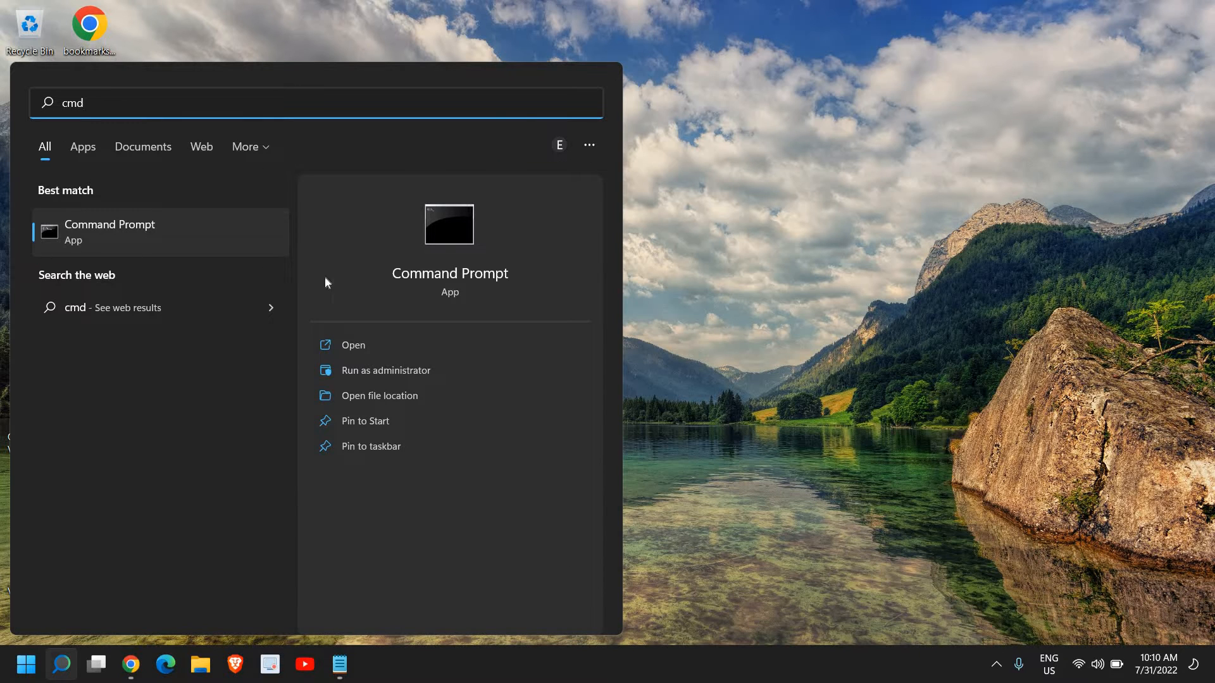
{"action": "mouse_move", "coordinate": [385, 370]}
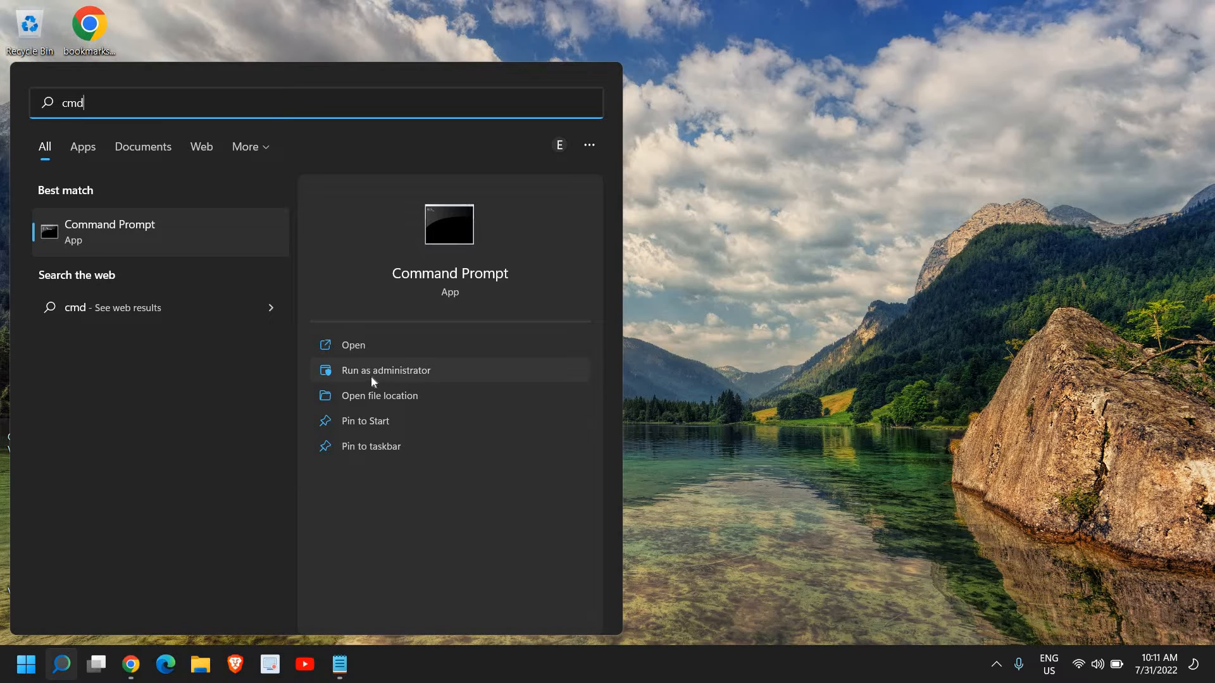
{"action": "mouse_move", "coordinate": [357, 344]}
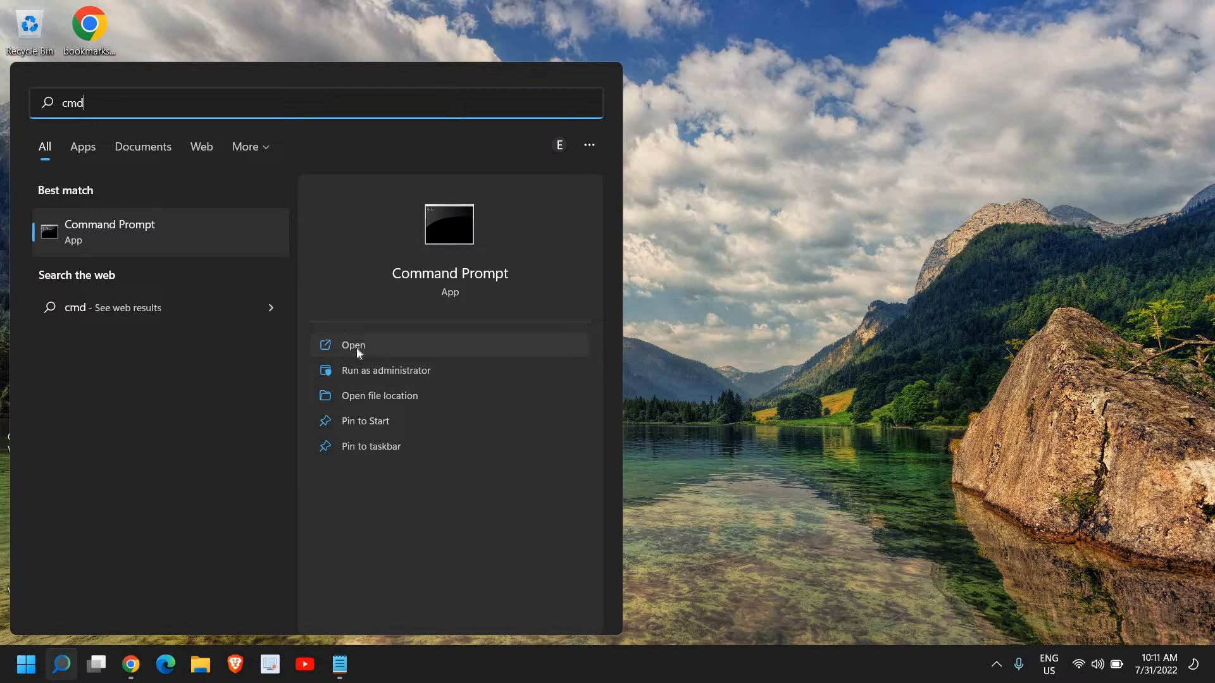
{"action": "mouse_move", "coordinate": [380, 370]}
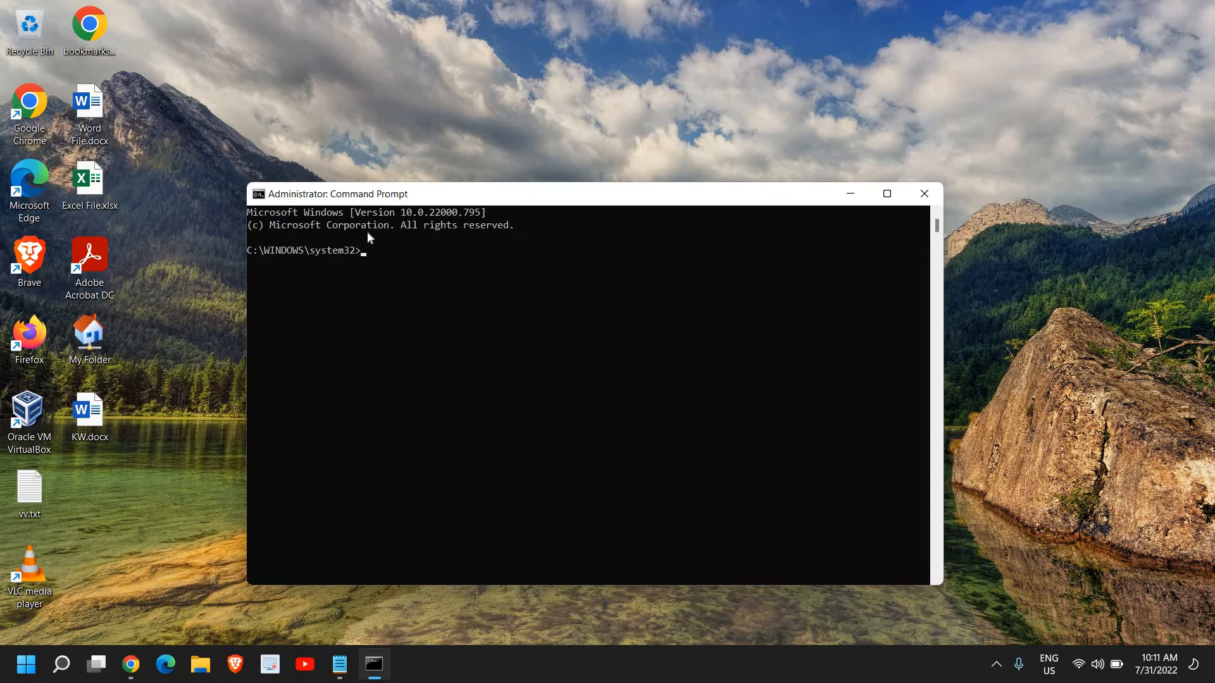
Run sfc /scannow until verification reaches 3%, then close Command Prompt.
{"action": "type", "text": "sfc /s"}
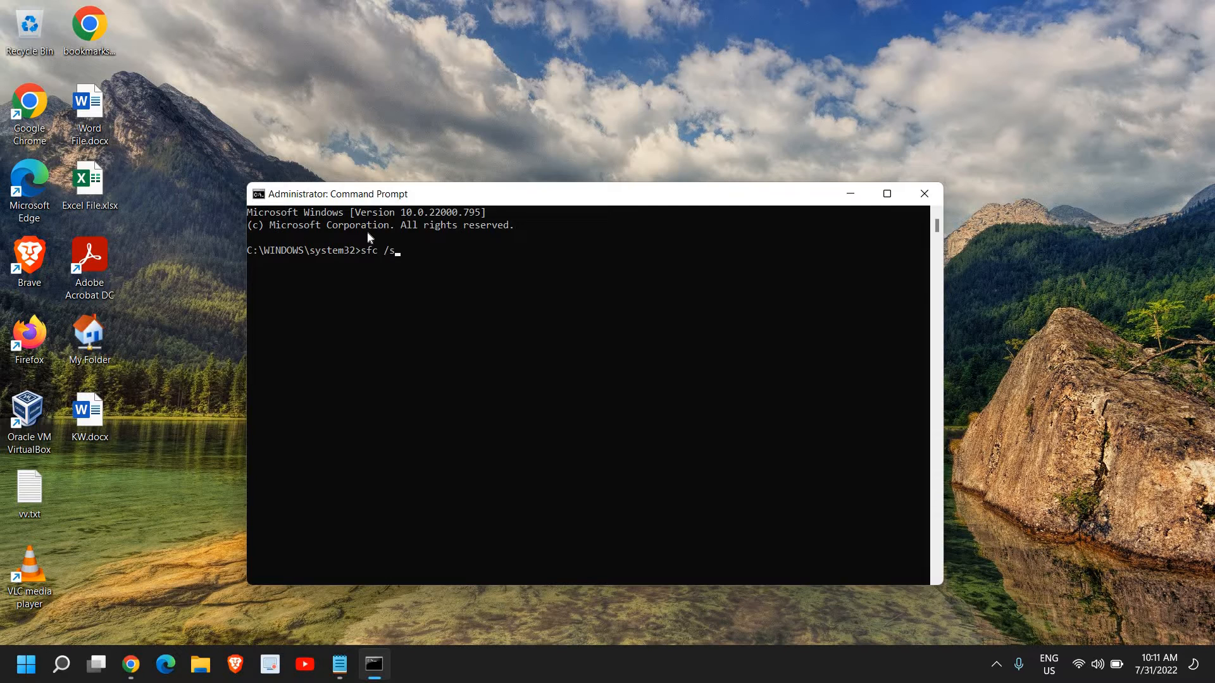
{"action": "type", "text": "cannow"}
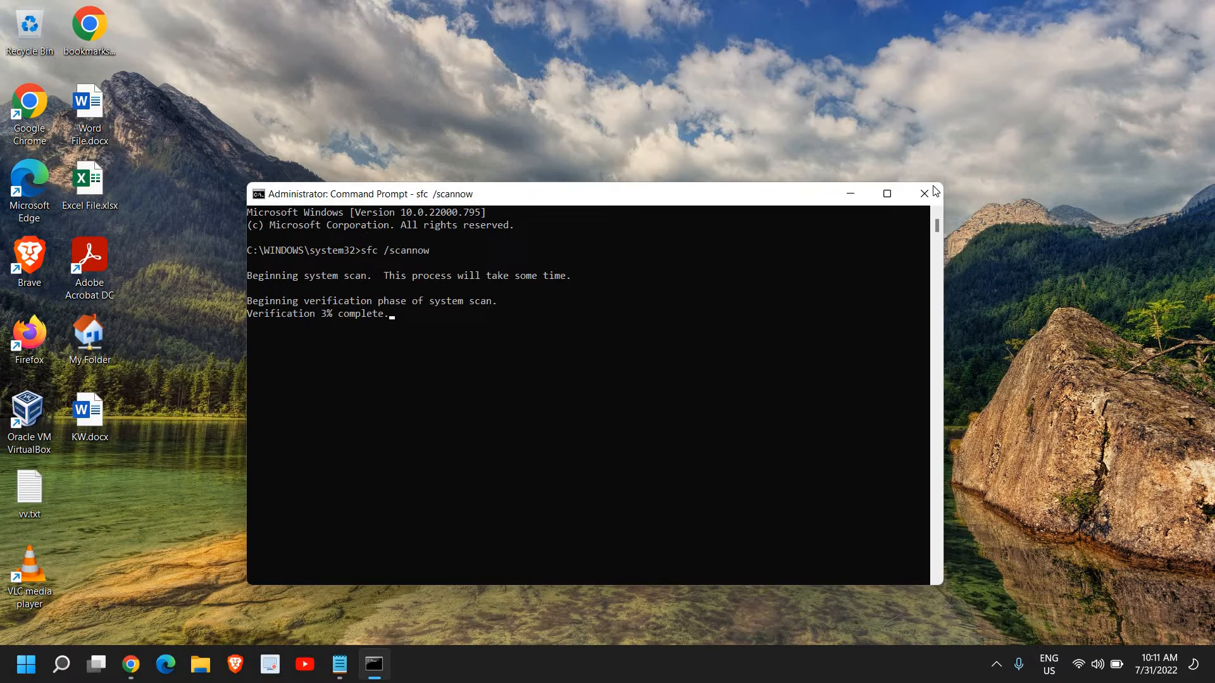
{"action": "left_click", "coordinate": [922, 193]}
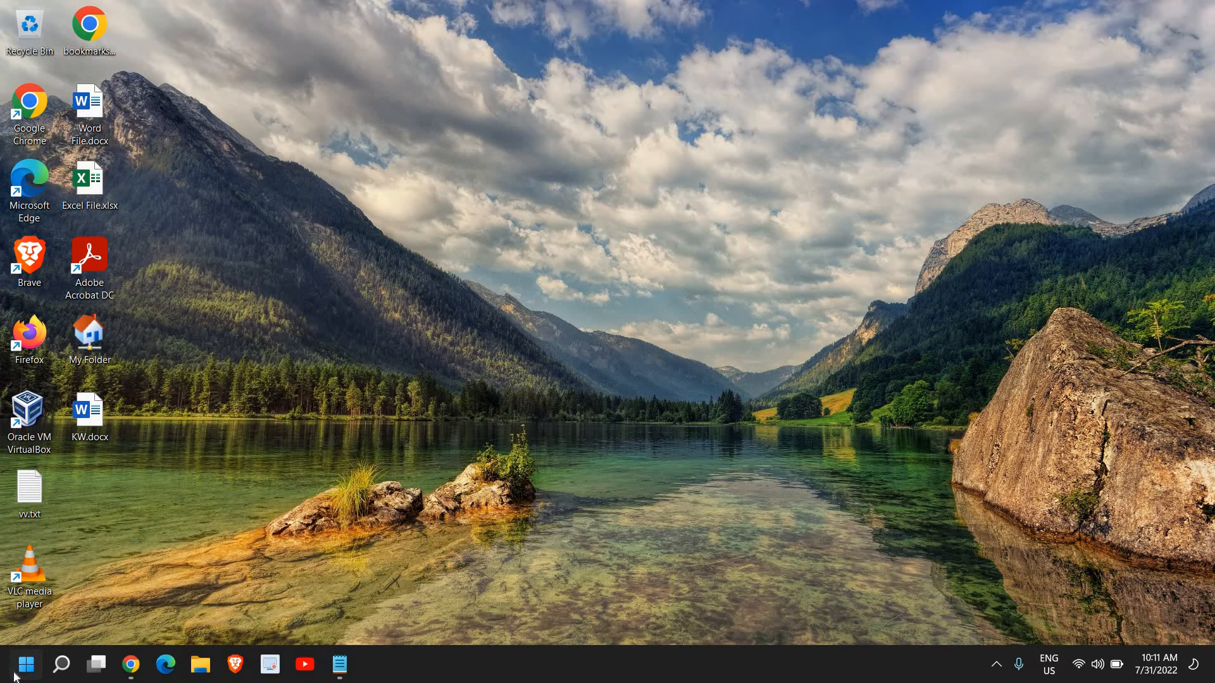
Open Settings from the Start menu's quick list and go to Power & battery.
{"action": "right_click", "coordinate": [20, 664]}
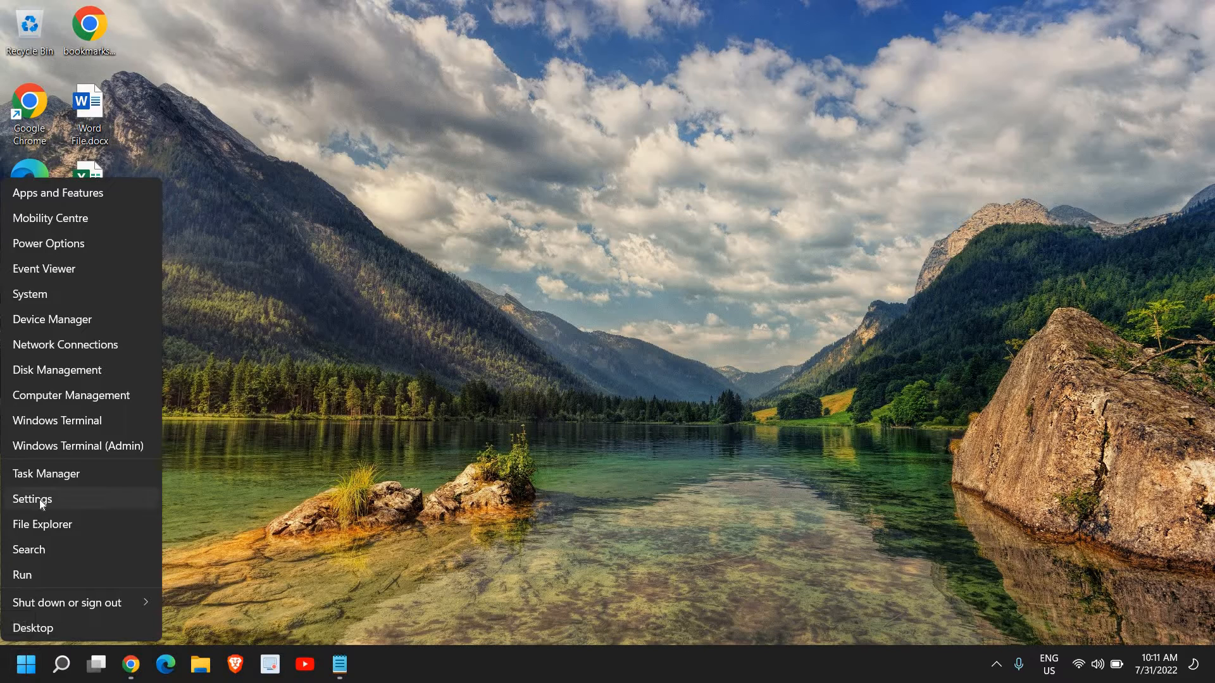
{"action": "left_click", "coordinate": [32, 500]}
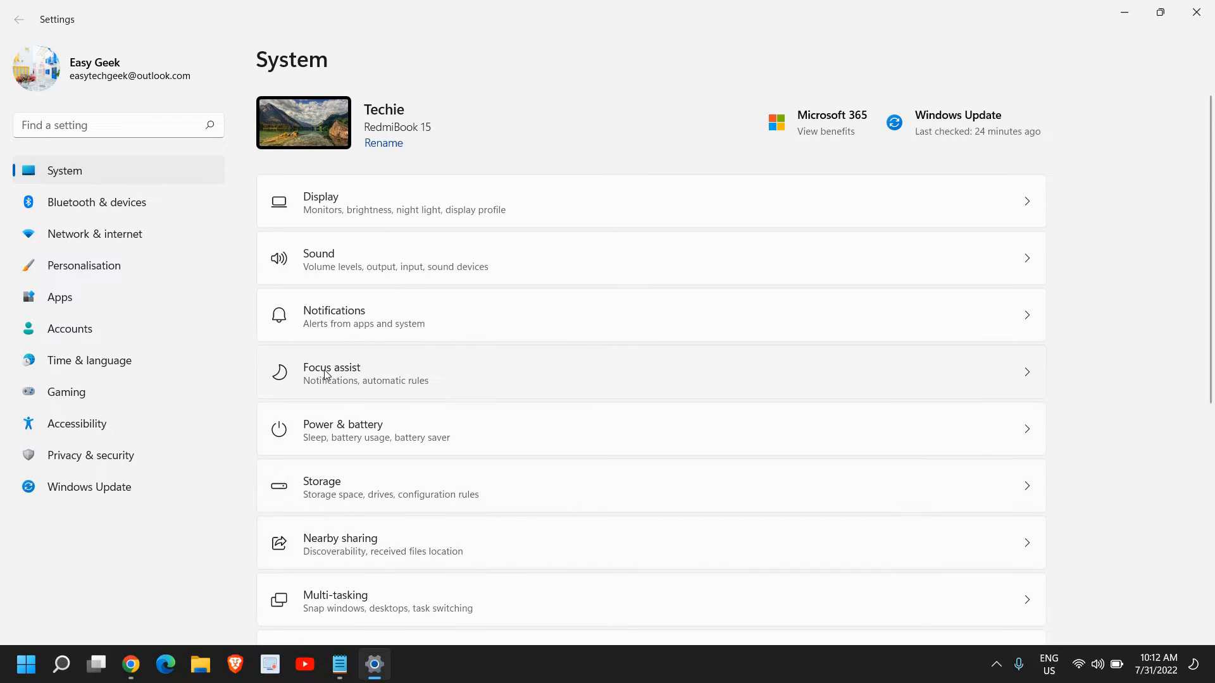
{"action": "scroll", "scroll_direction": "down", "scroll_amount": 3}
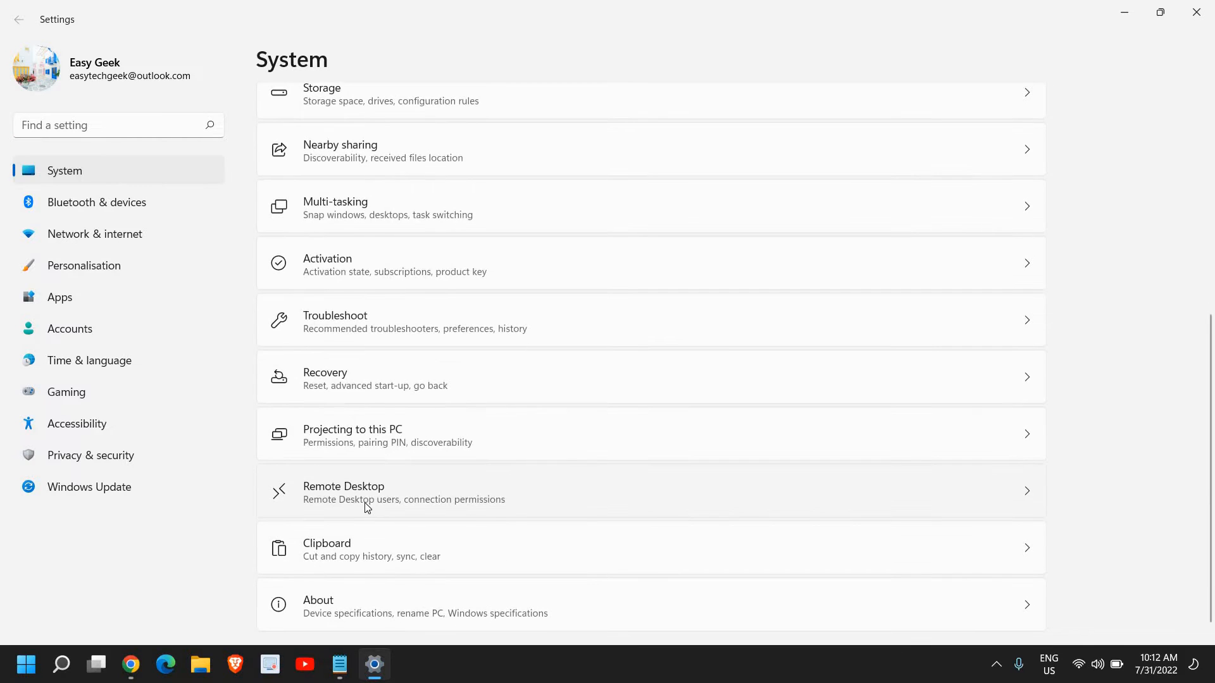
{"action": "scroll", "scroll_direction": "up", "scroll_amount": 3}
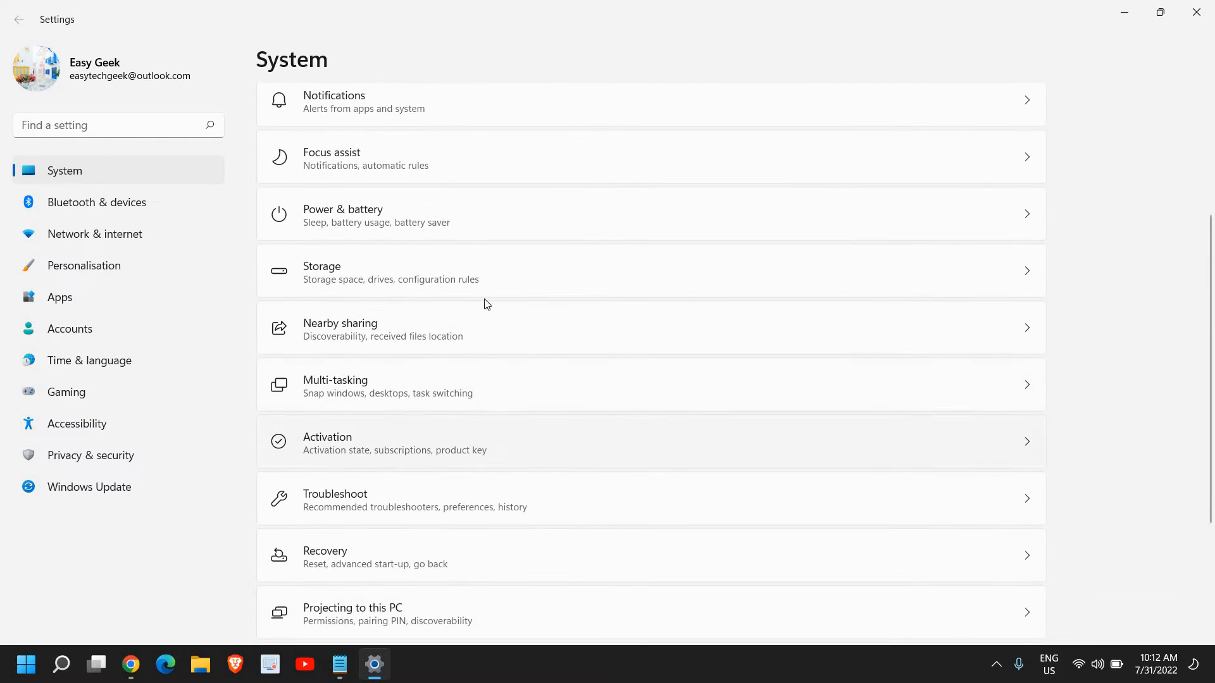
{"action": "mouse_move", "coordinate": [407, 223]}
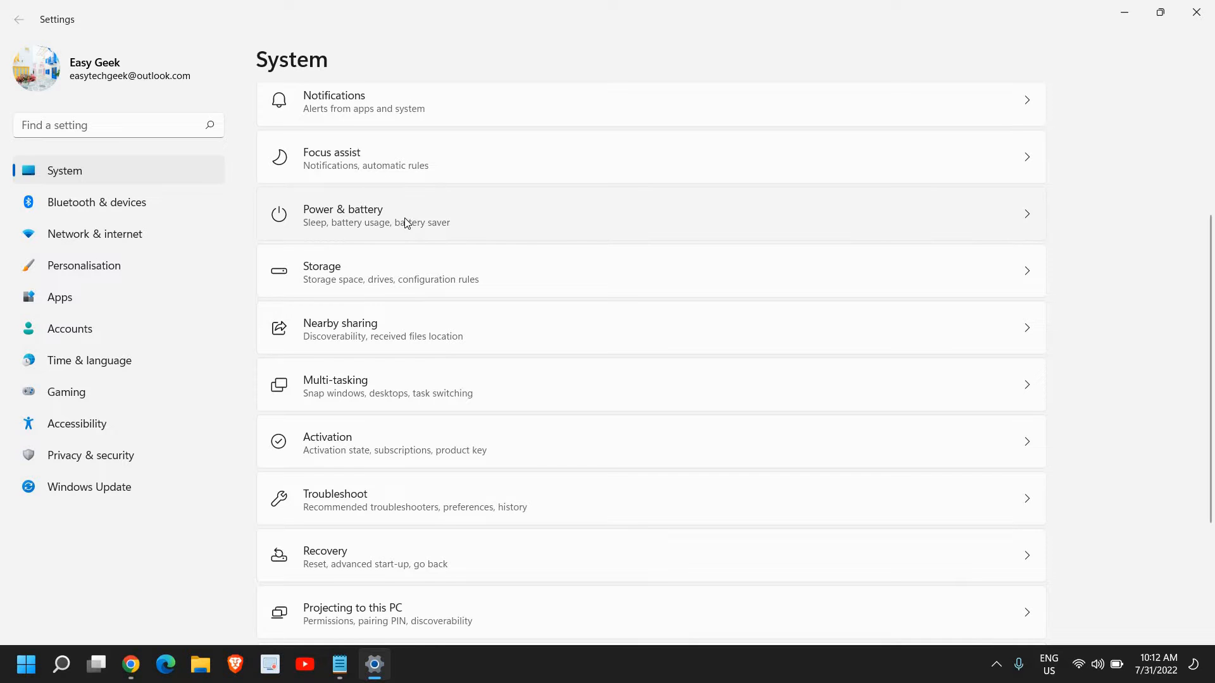
{"action": "left_click", "coordinate": [403, 214]}
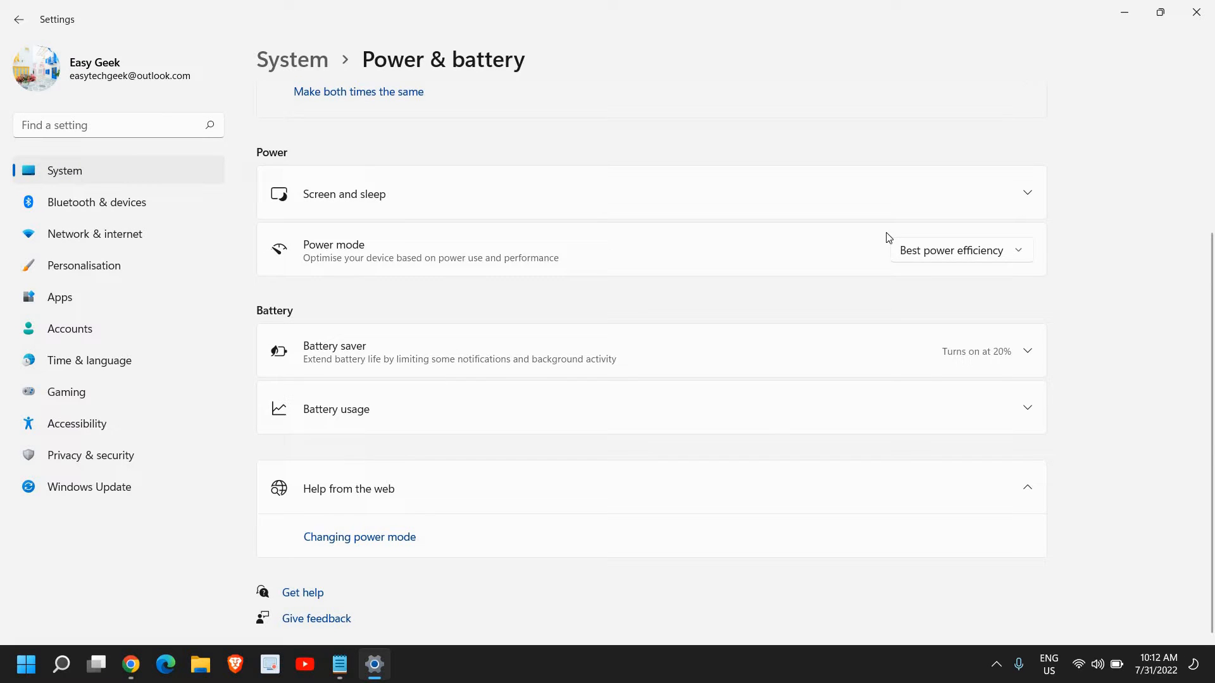
Change power mode from Best power efficiency to Best performance and close Settings.
{"action": "left_click", "coordinate": [959, 249]}
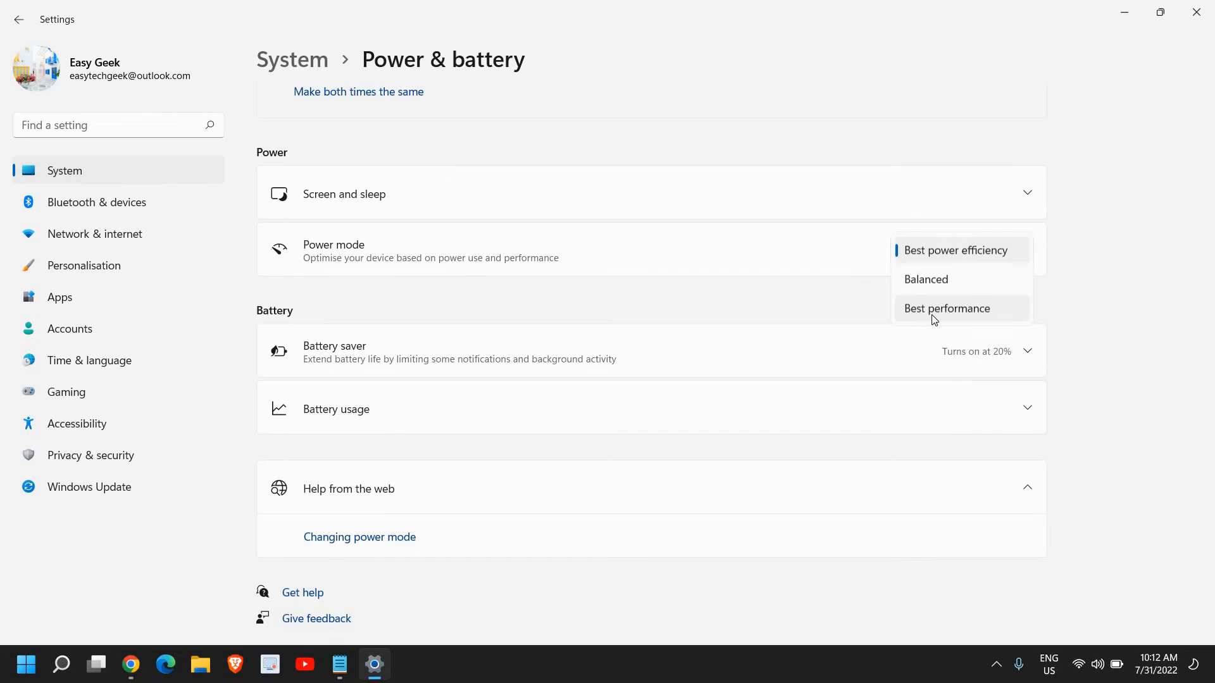
{"action": "left_click", "coordinate": [946, 309]}
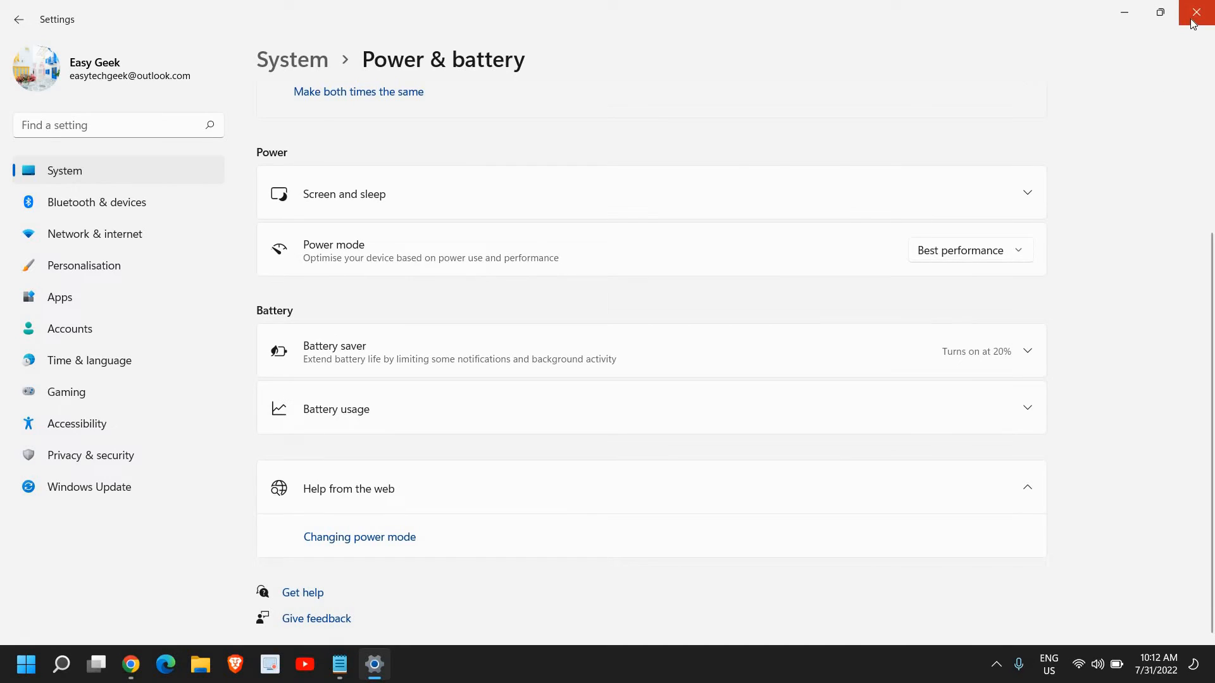
{"action": "left_click", "coordinate": [1200, 13]}
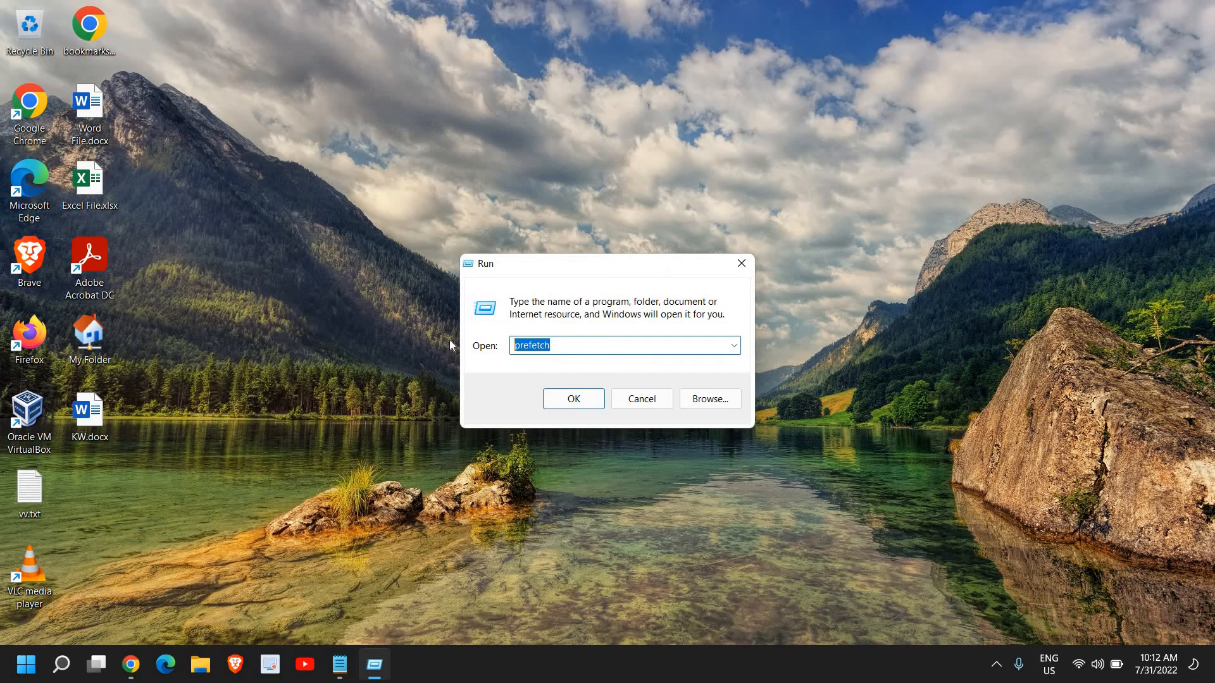
Launch System Properties with sysdm.cpl and show its Advanced tab.
{"action": "type", "text": "sy"}
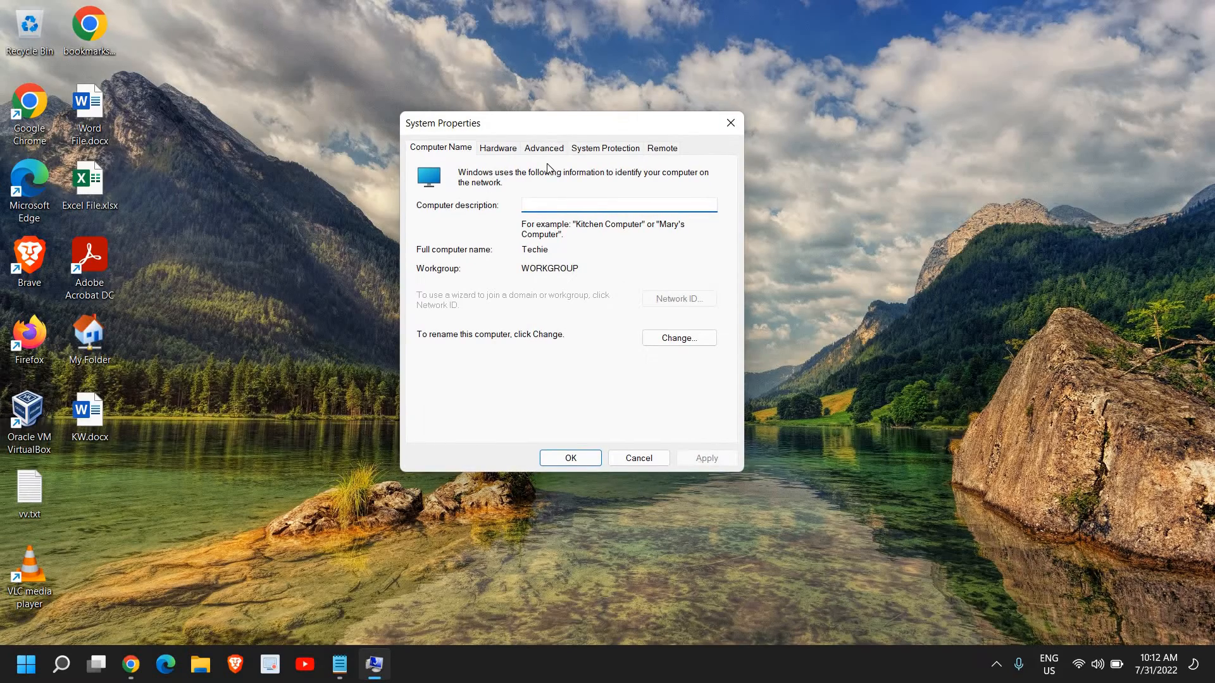
{"action": "left_click", "coordinate": [542, 148]}
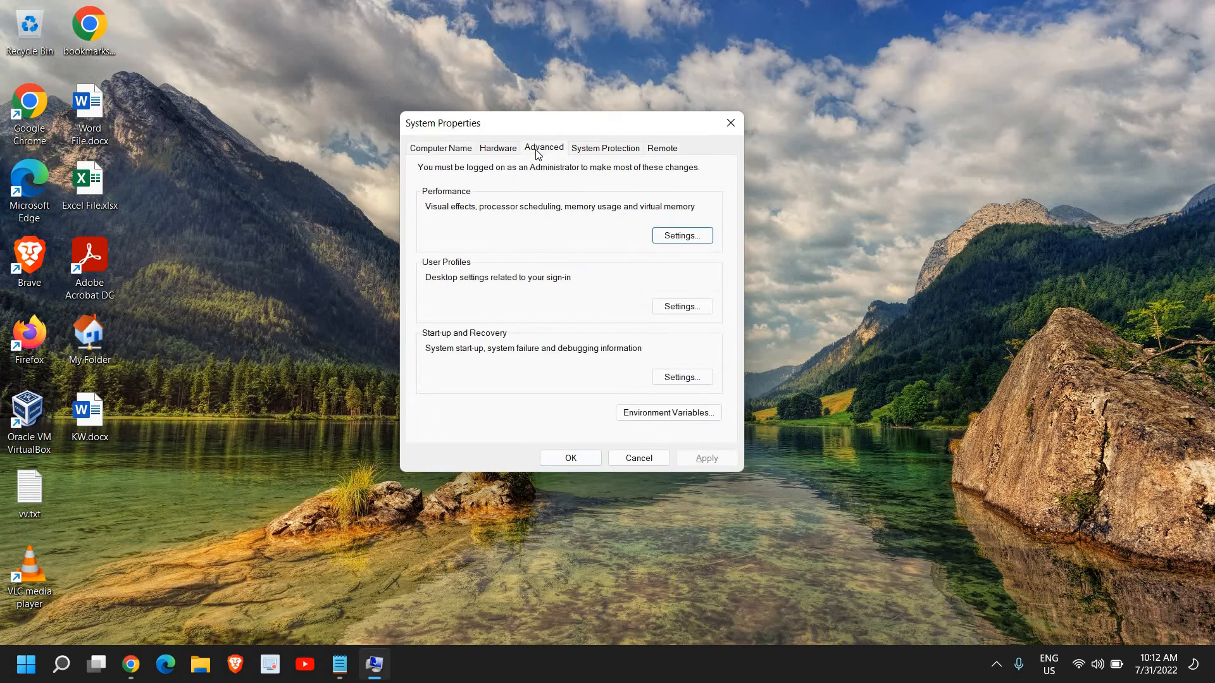
{"action": "mouse_move", "coordinate": [468, 217]}
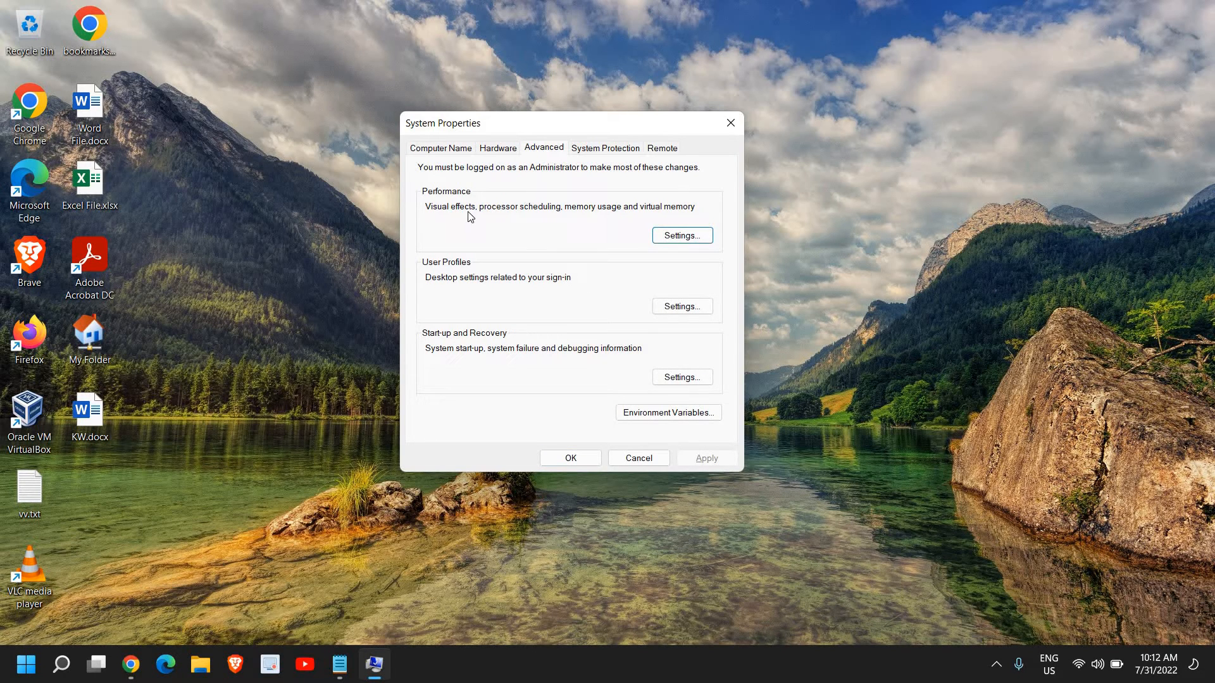
{"action": "mouse_move", "coordinate": [479, 215]}
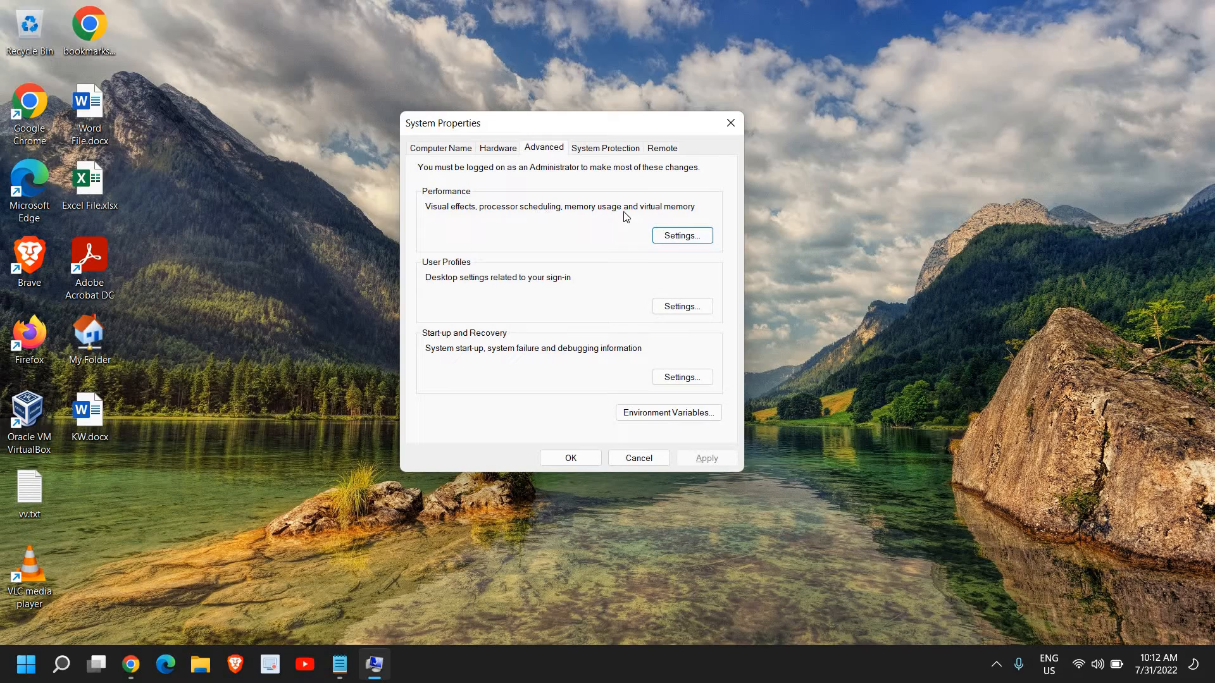
{"action": "mouse_move", "coordinate": [681, 234]}
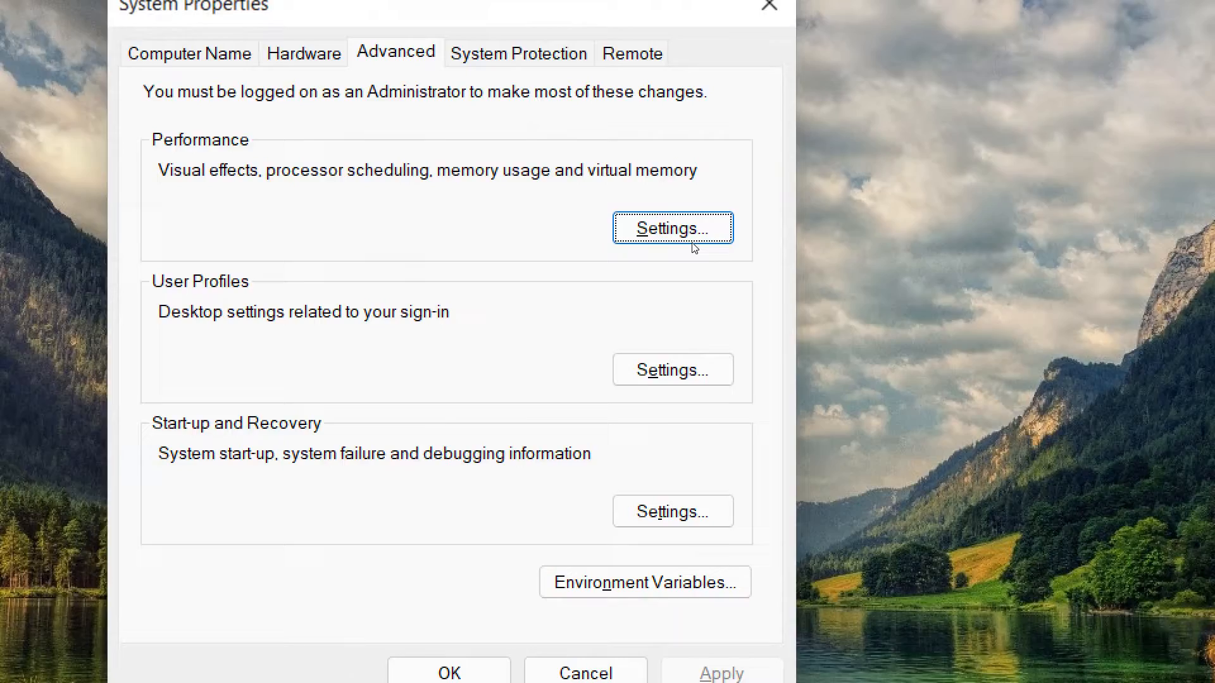
Choose 'Adjust for best performance' in Performance Options, unchecking all visual effects.
{"action": "left_click", "coordinate": [670, 227]}
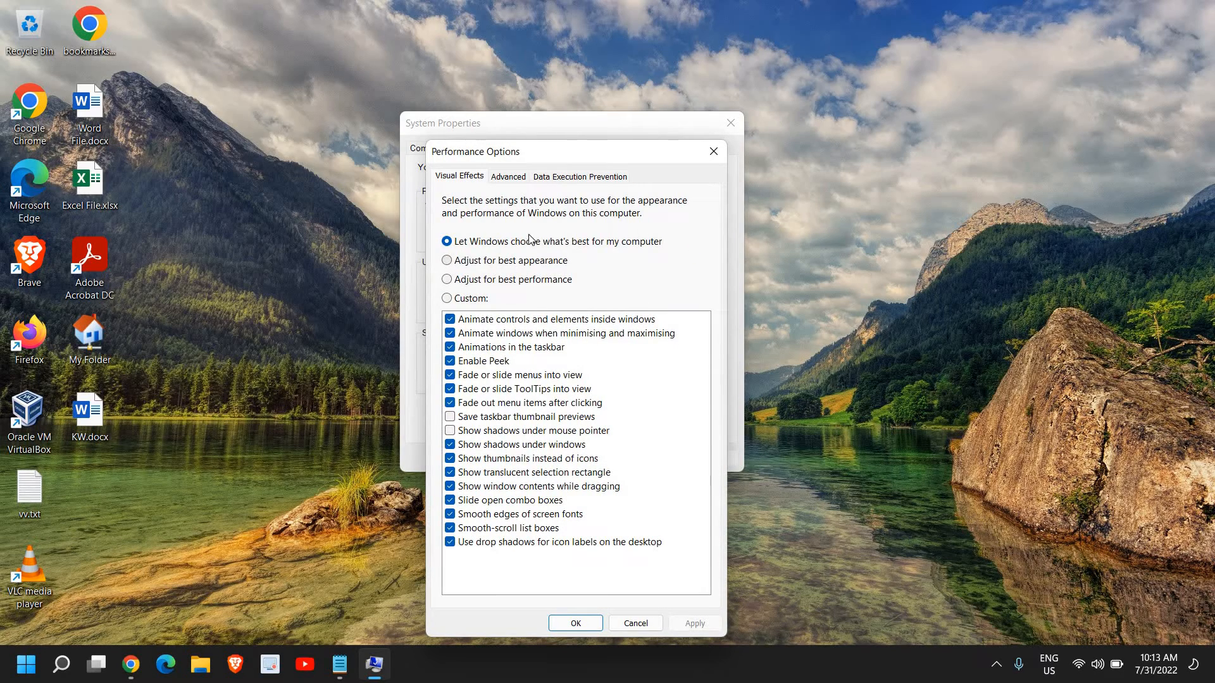
{"action": "mouse_move", "coordinate": [456, 289]}
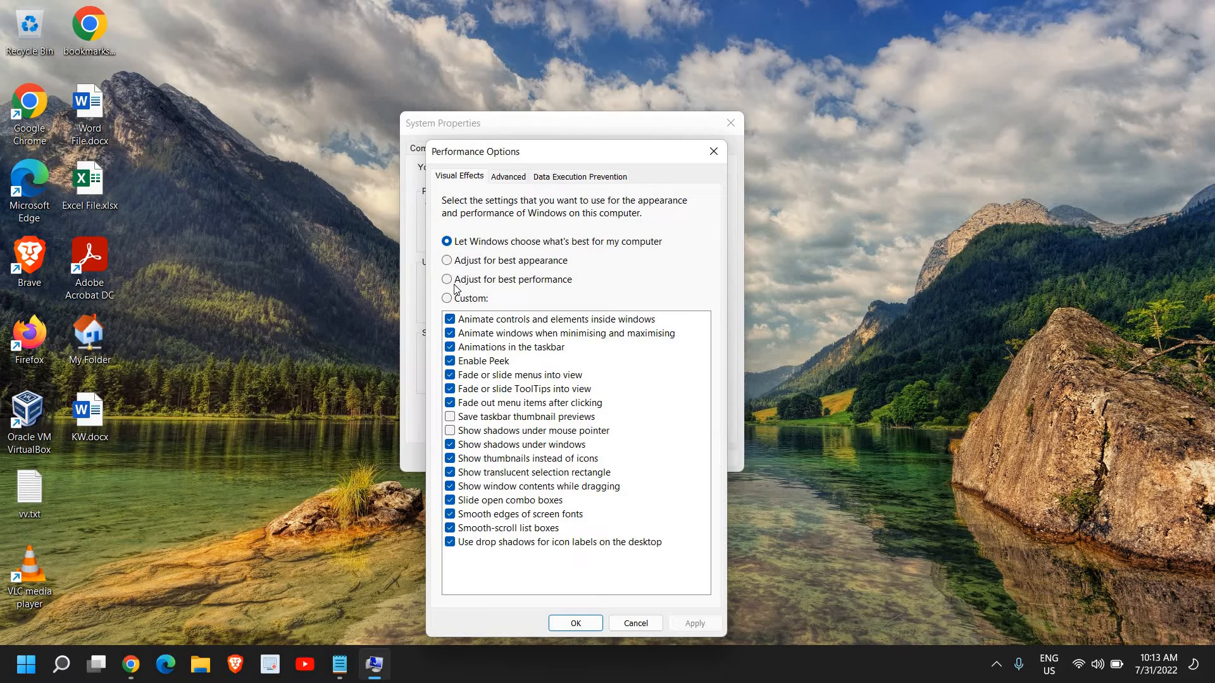
{"action": "left_click", "coordinate": [448, 280]}
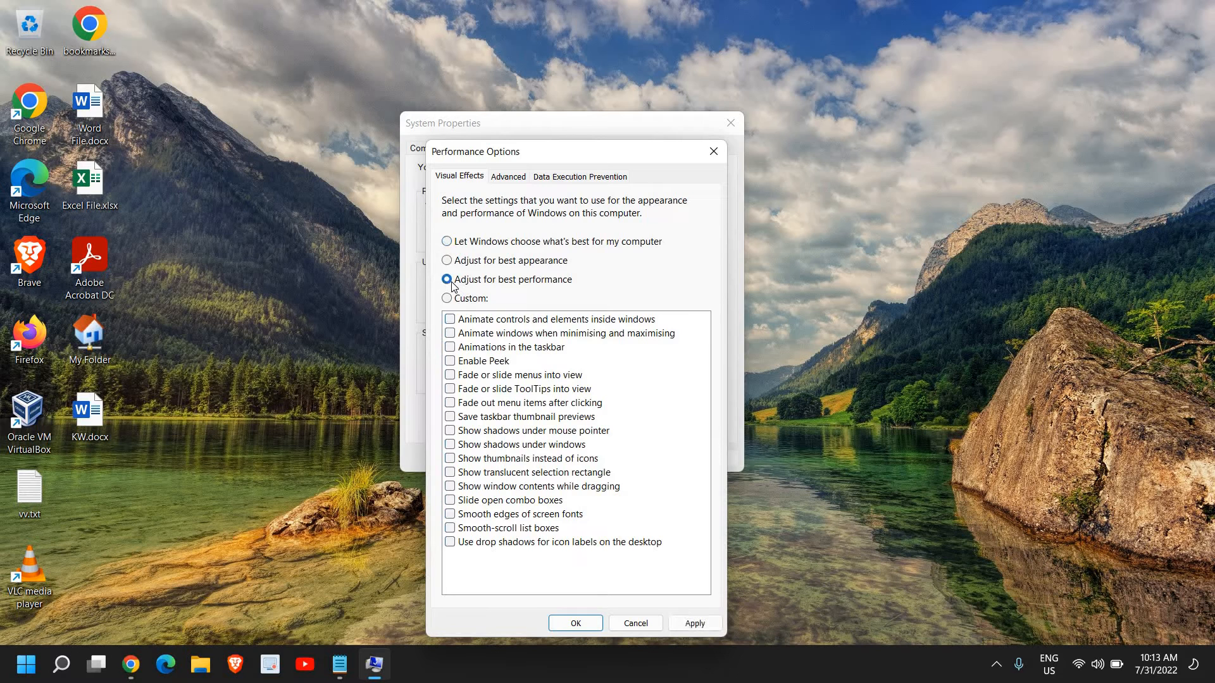
{"action": "left_click", "coordinate": [447, 280]}
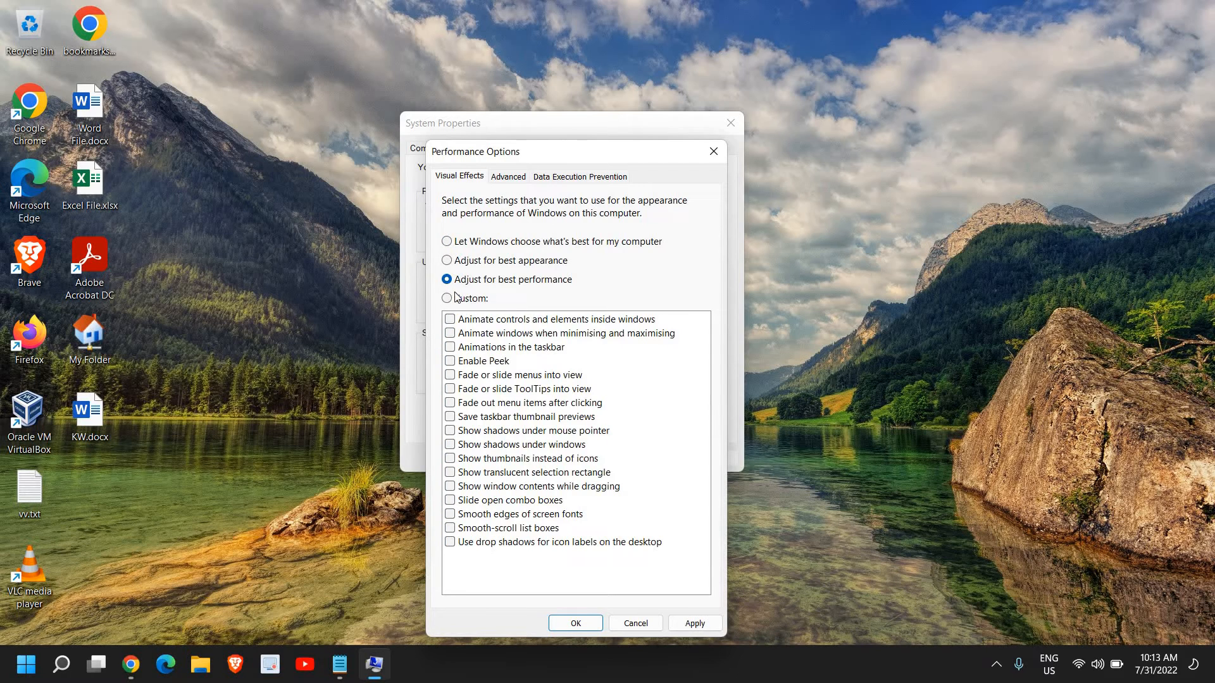
{"action": "mouse_move", "coordinate": [643, 635]}
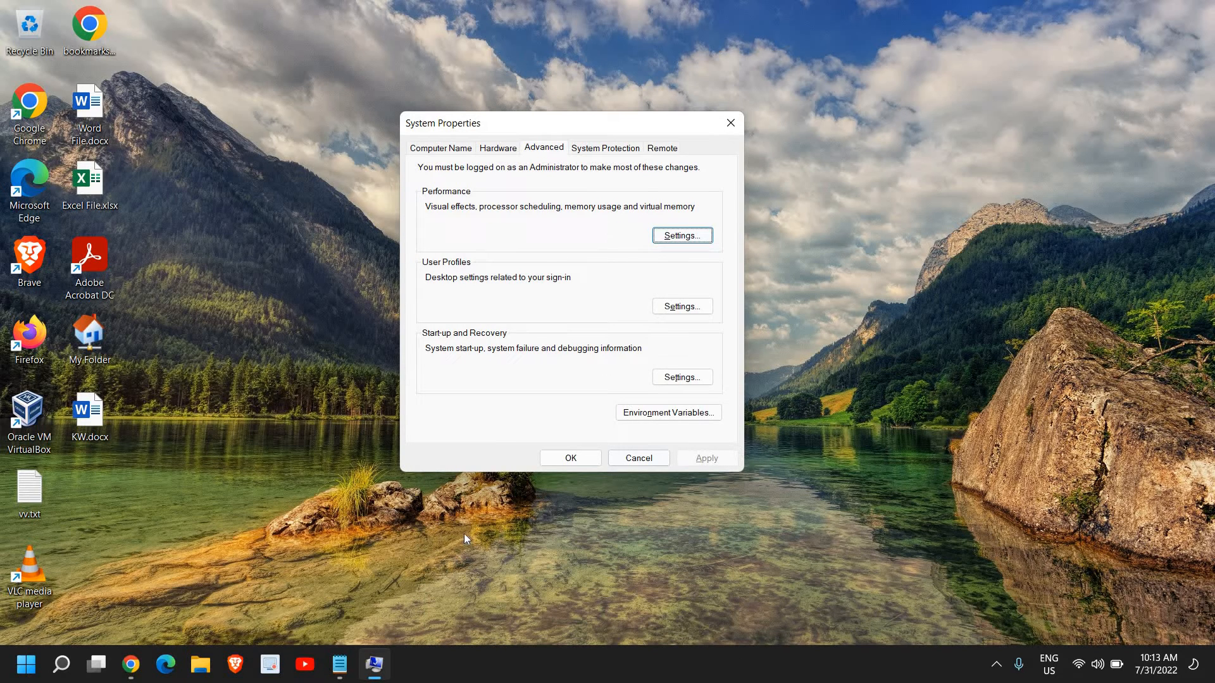
{"action": "mouse_move", "coordinate": [527, 581]}
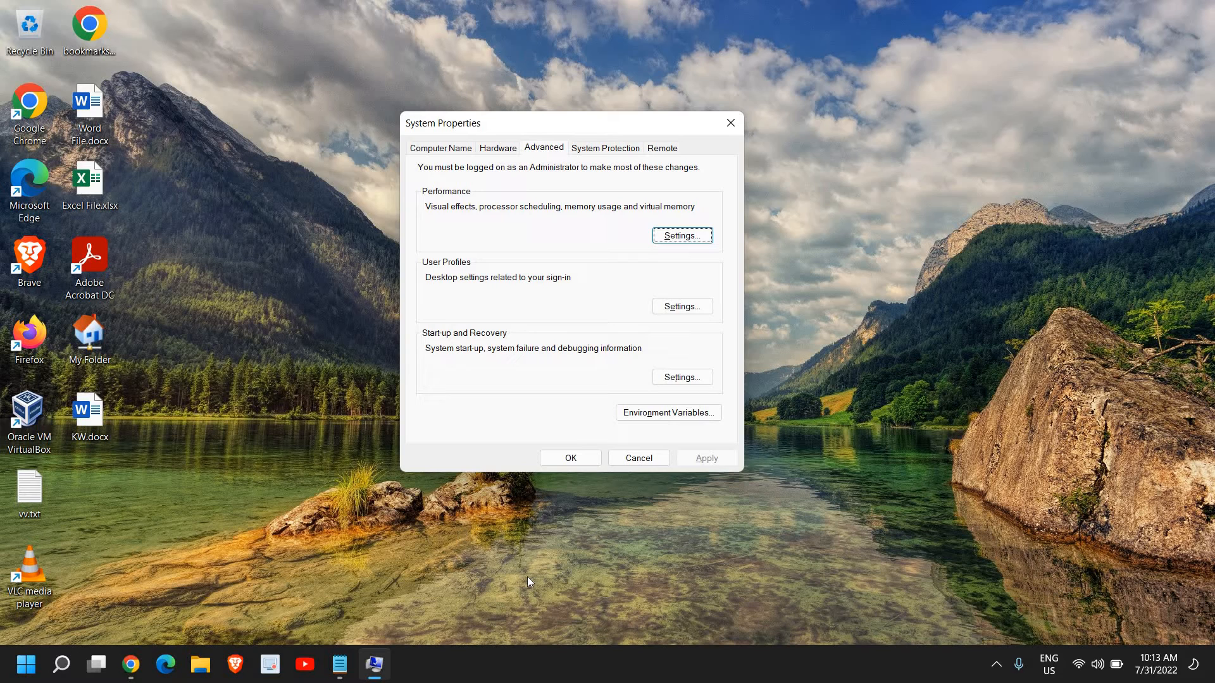
{"action": "mouse_move", "coordinate": [519, 580]}
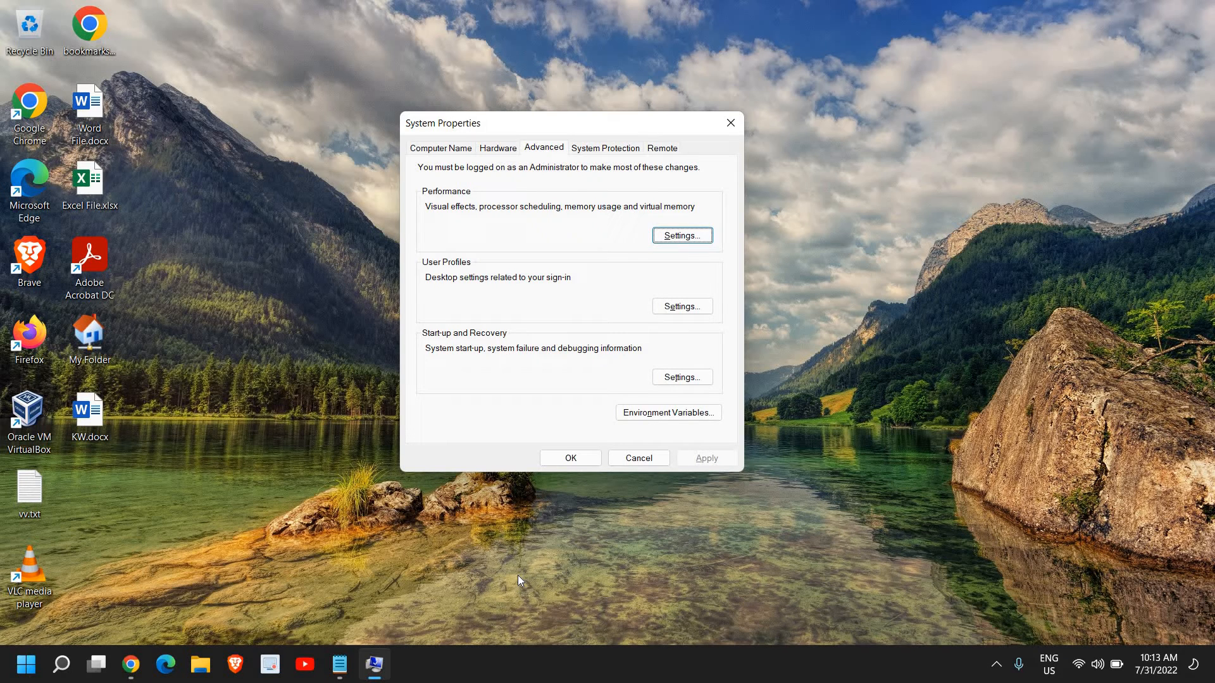
Reopen Performance Options to verify the visual effects setting.
{"action": "left_click", "coordinate": [681, 235]}
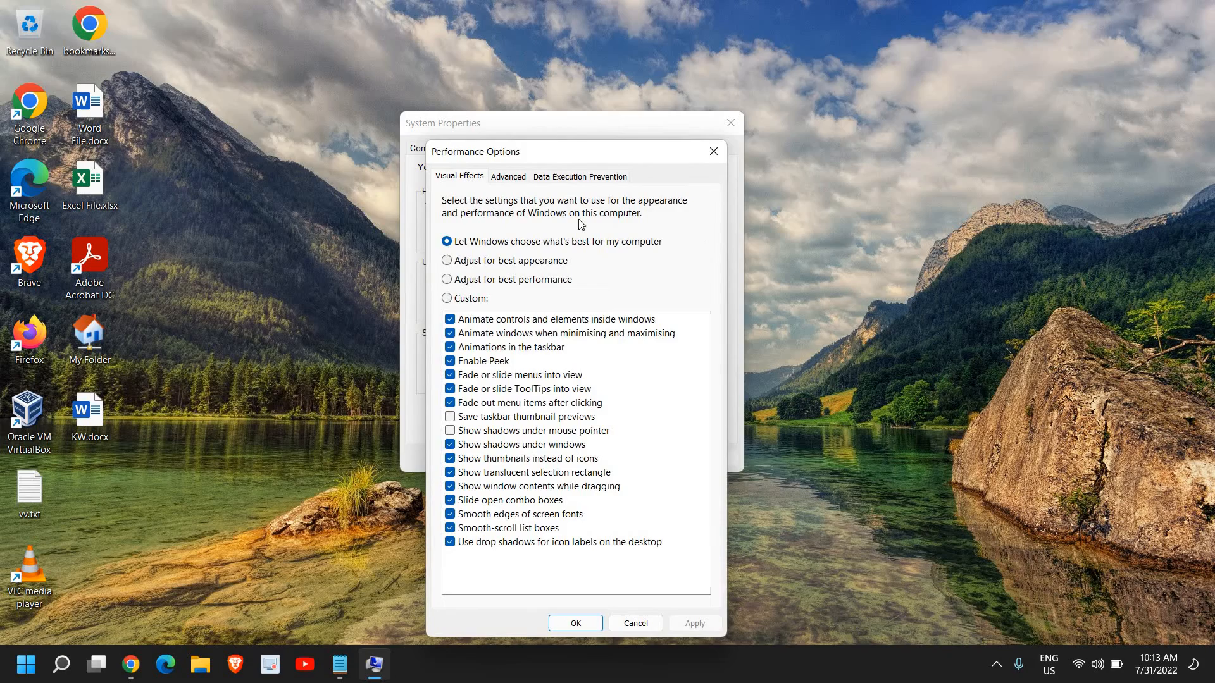
{"action": "mouse_move", "coordinate": [519, 293]}
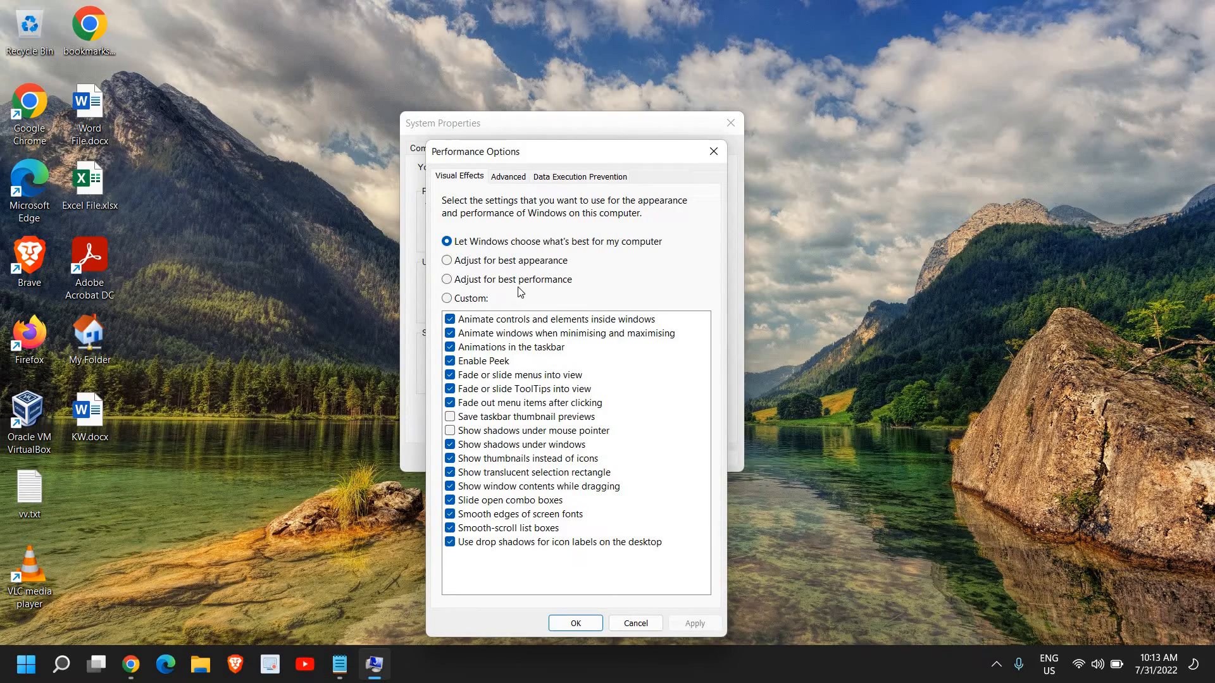
{"action": "mouse_move", "coordinate": [469, 291]}
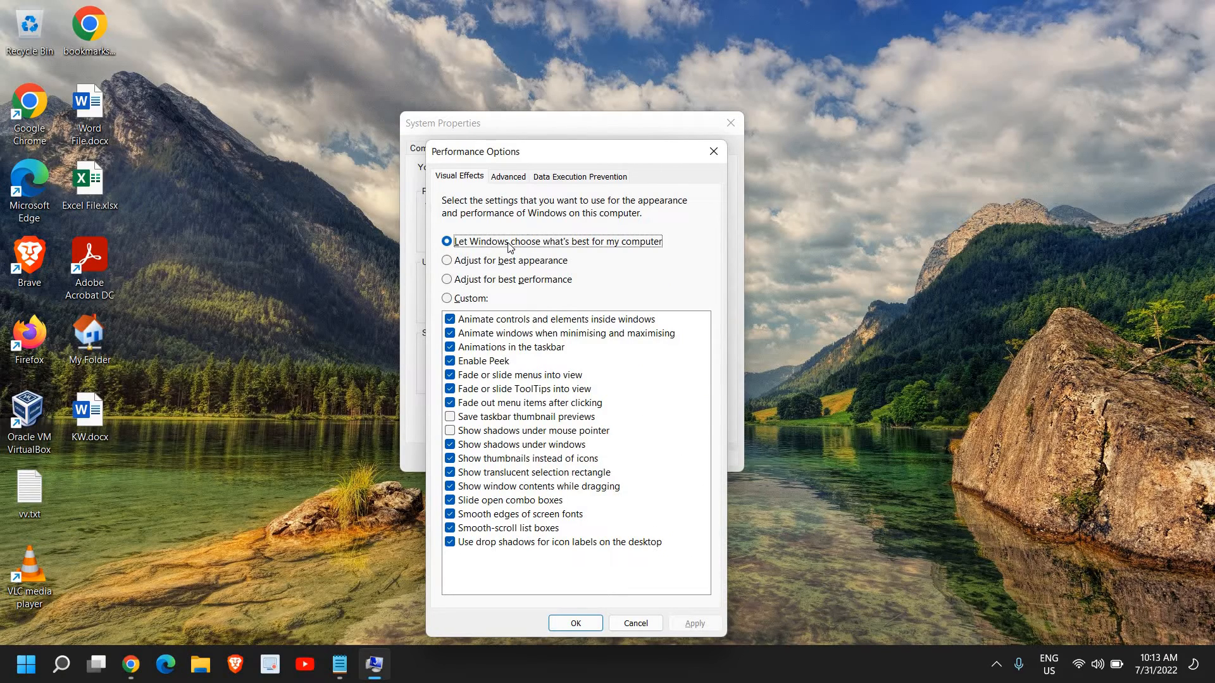
{"action": "mouse_move", "coordinate": [575, 251]}
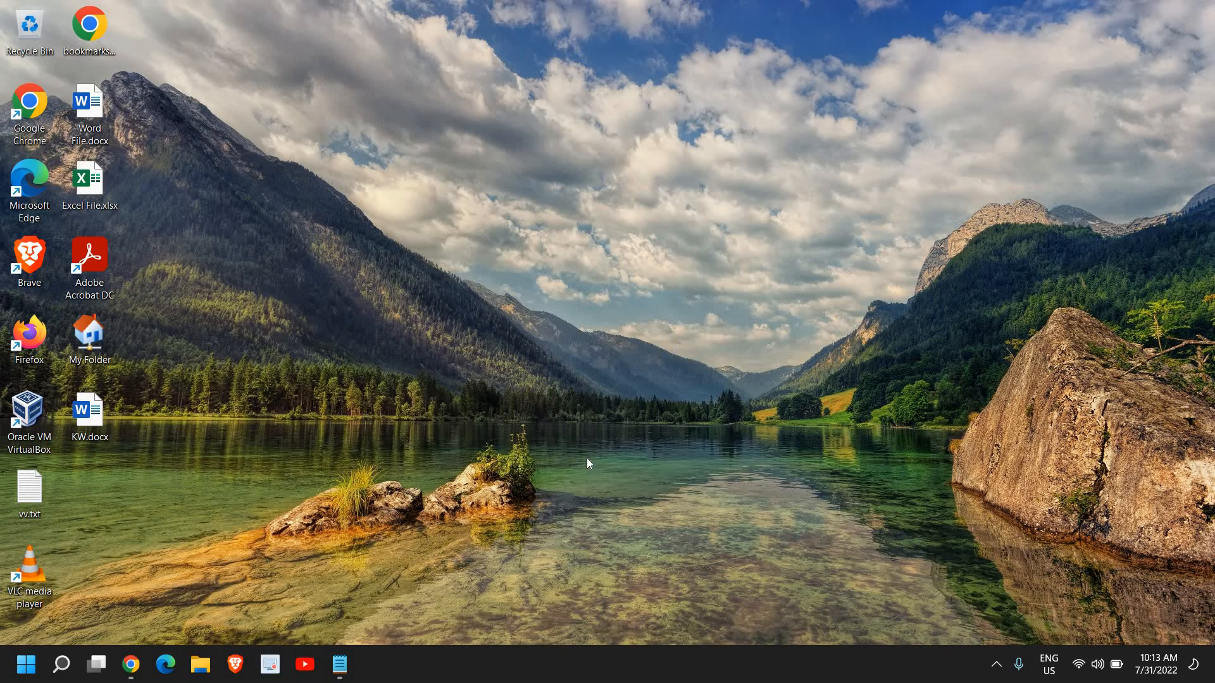
{"action": "mouse_move", "coordinate": [579, 440]}
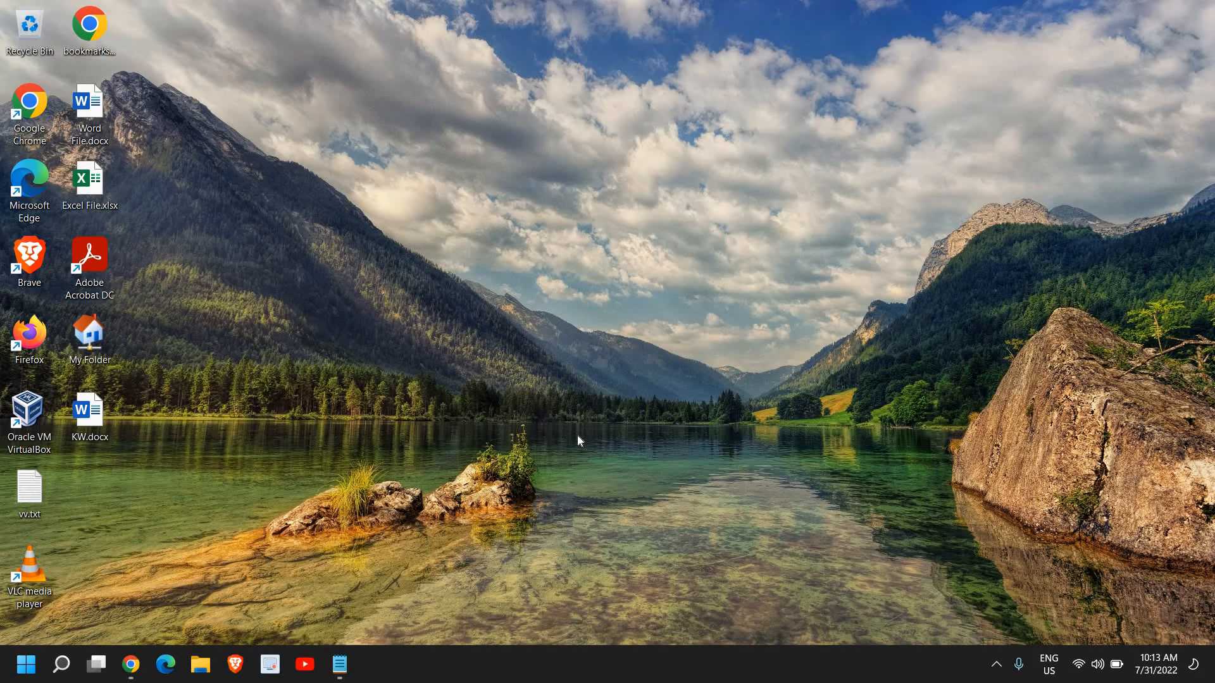